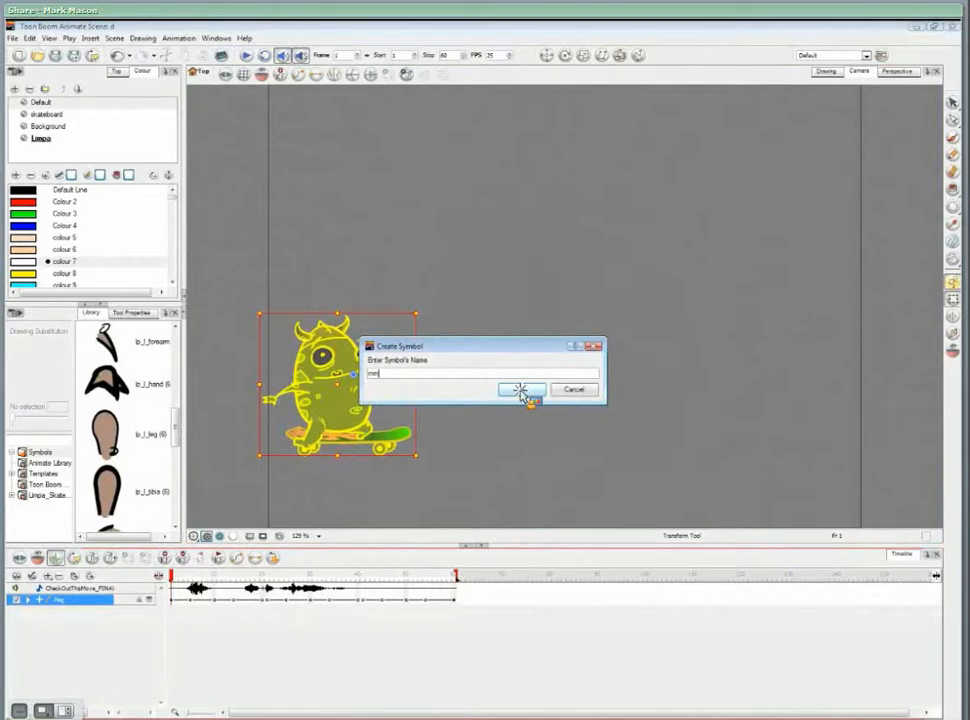
Confirm creating the monster symbol and accept deleting the original separate layers.
left_click(520, 388)
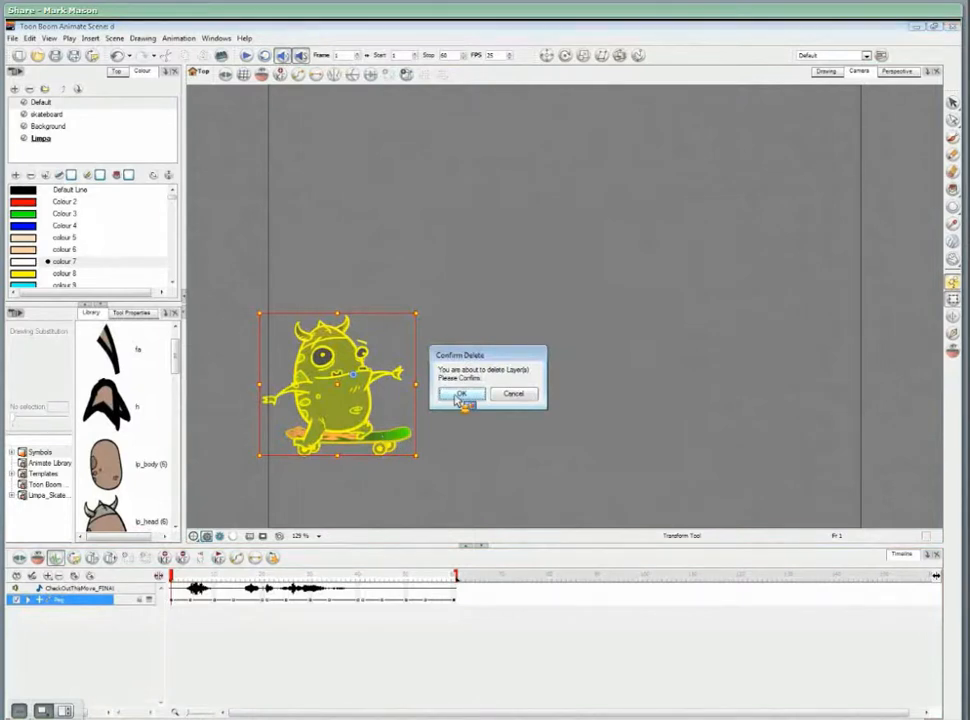
left_click(460, 392)
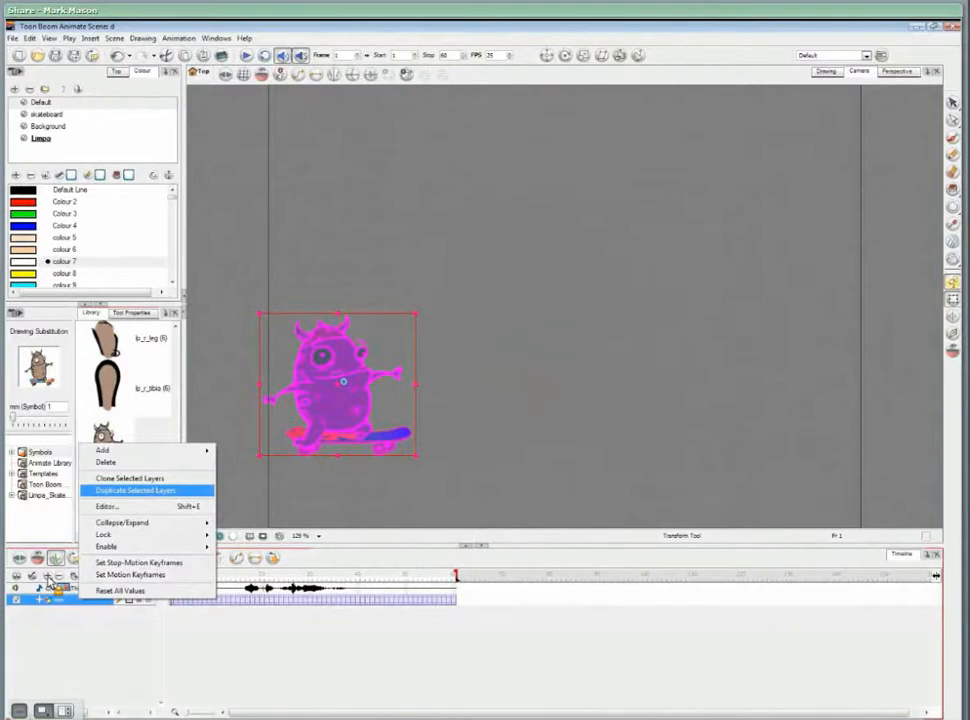
Duplicate the monster symbol layer so two copies sit in the timeline.
left_click(136, 490)
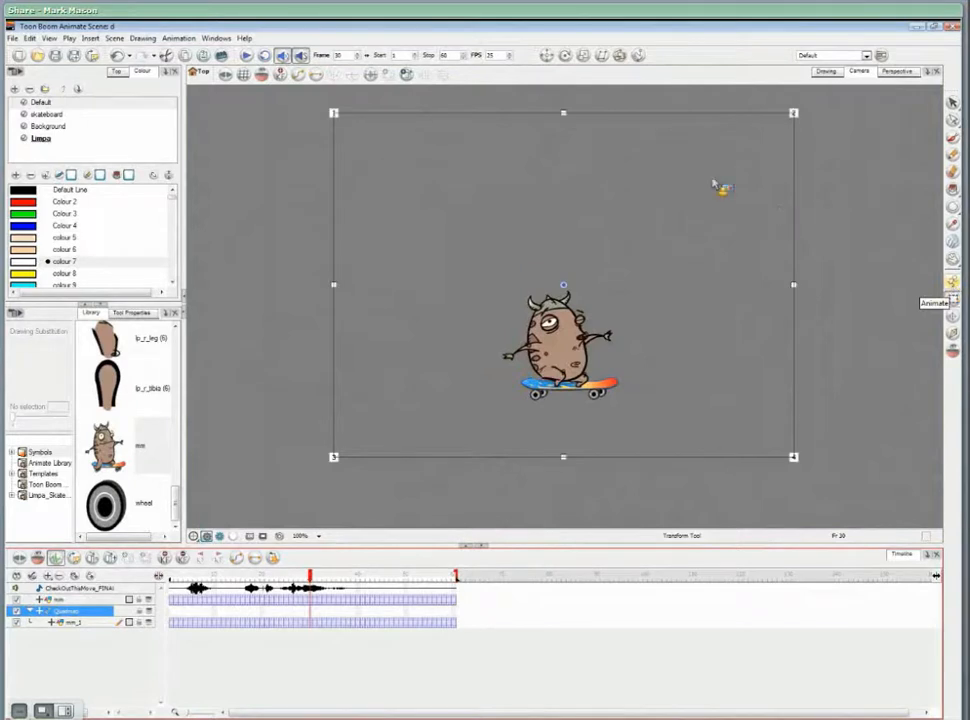
mouse_move(564, 120)
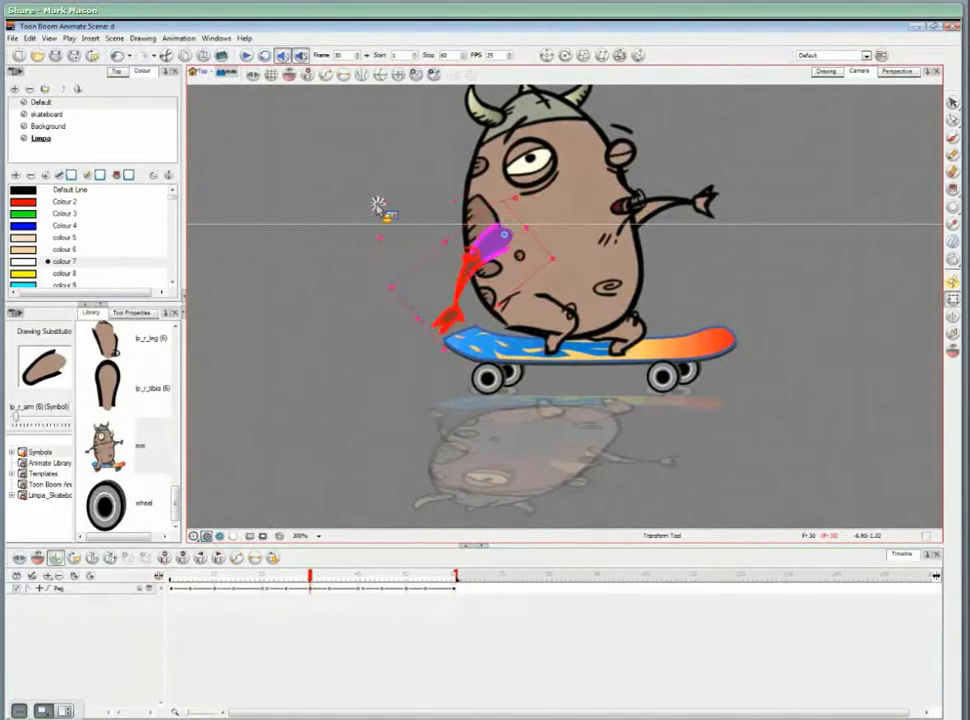
mouse_move(370, 288)
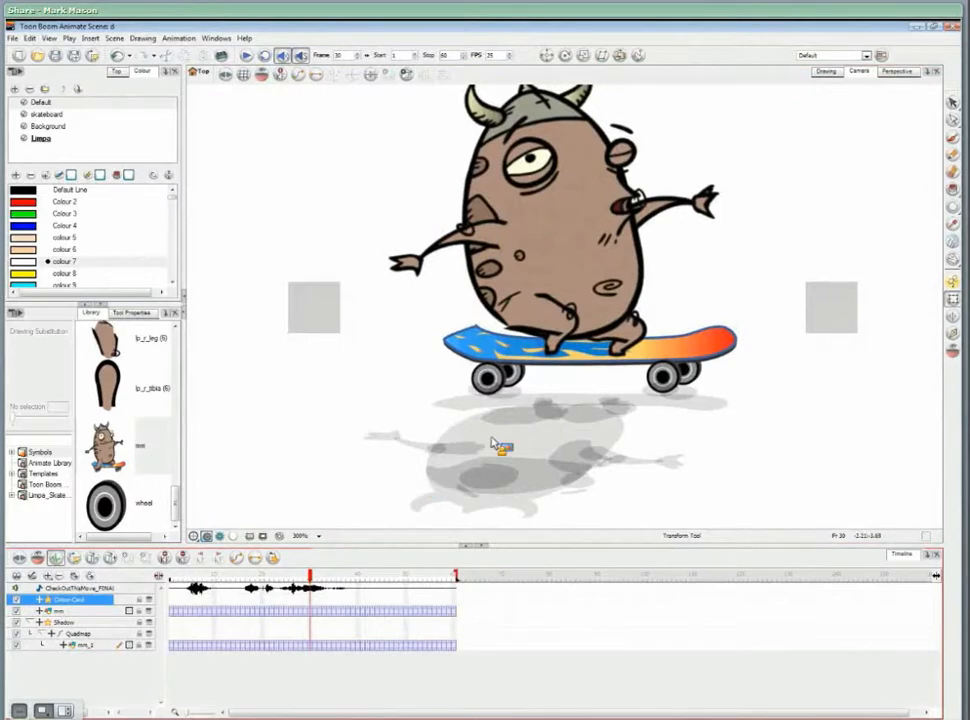
mouse_move(562, 408)
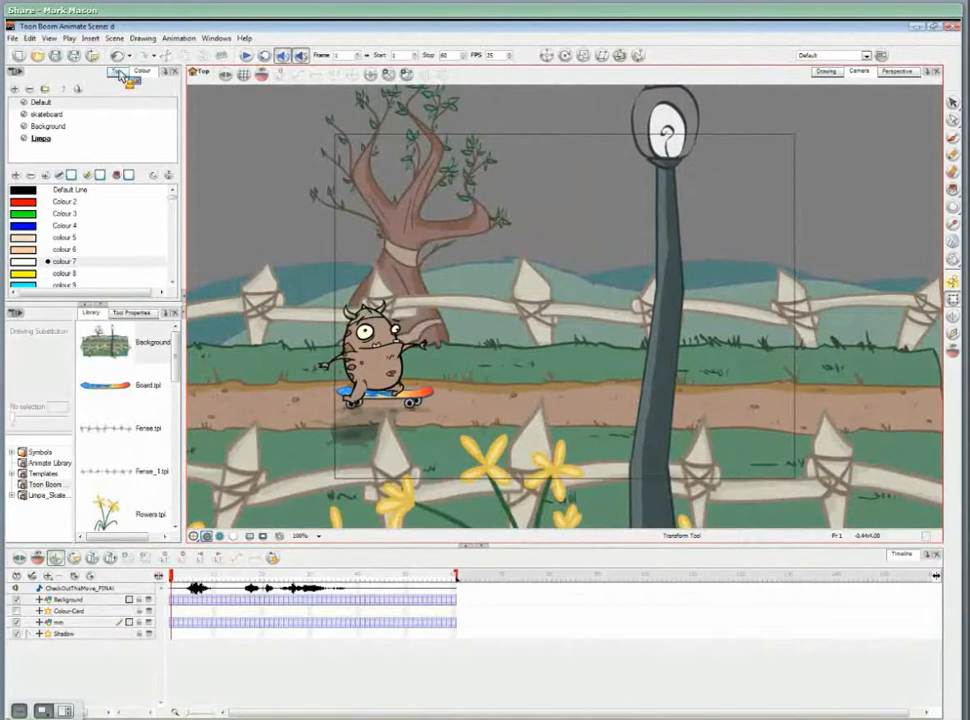
Switch the upper-left panel to Top view to see the layers' Z-depth.
left_click(116, 72)
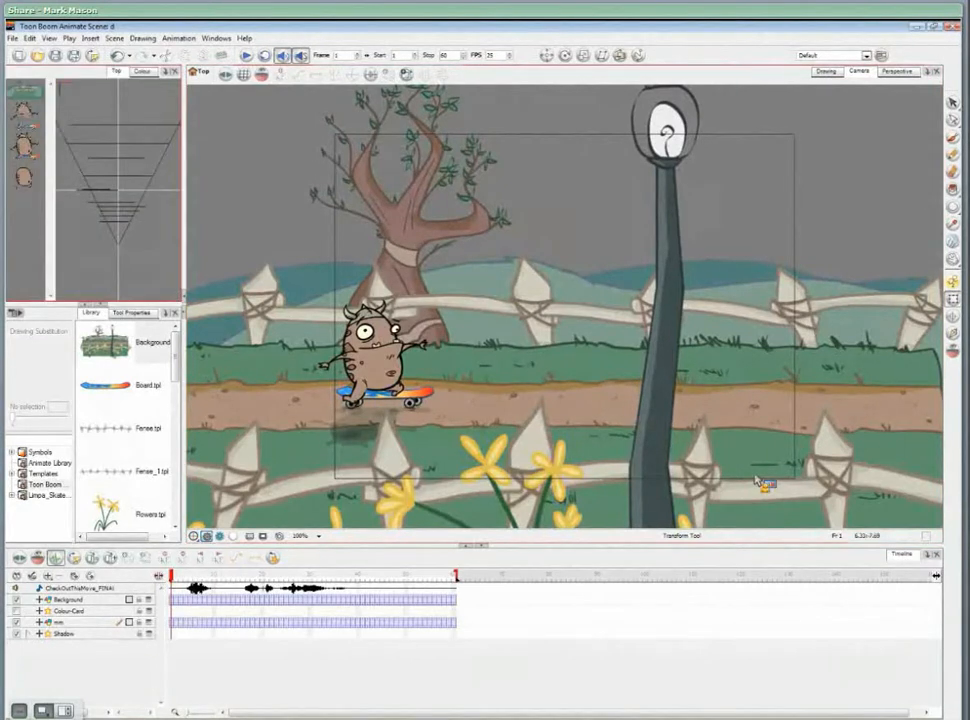
mouse_move(460, 392)
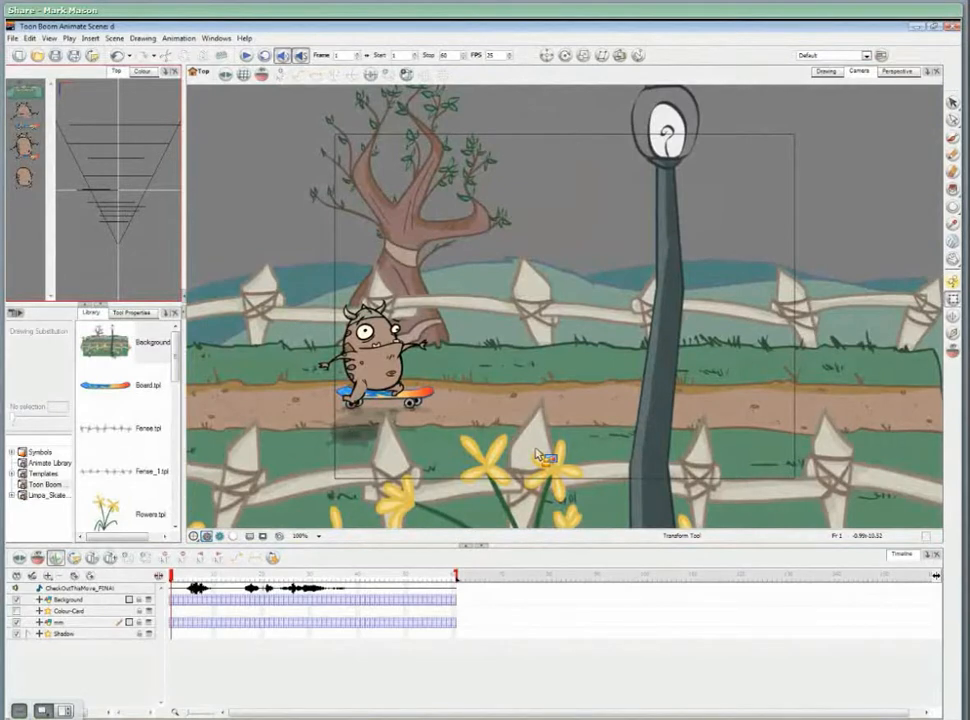
mouse_move(558, 440)
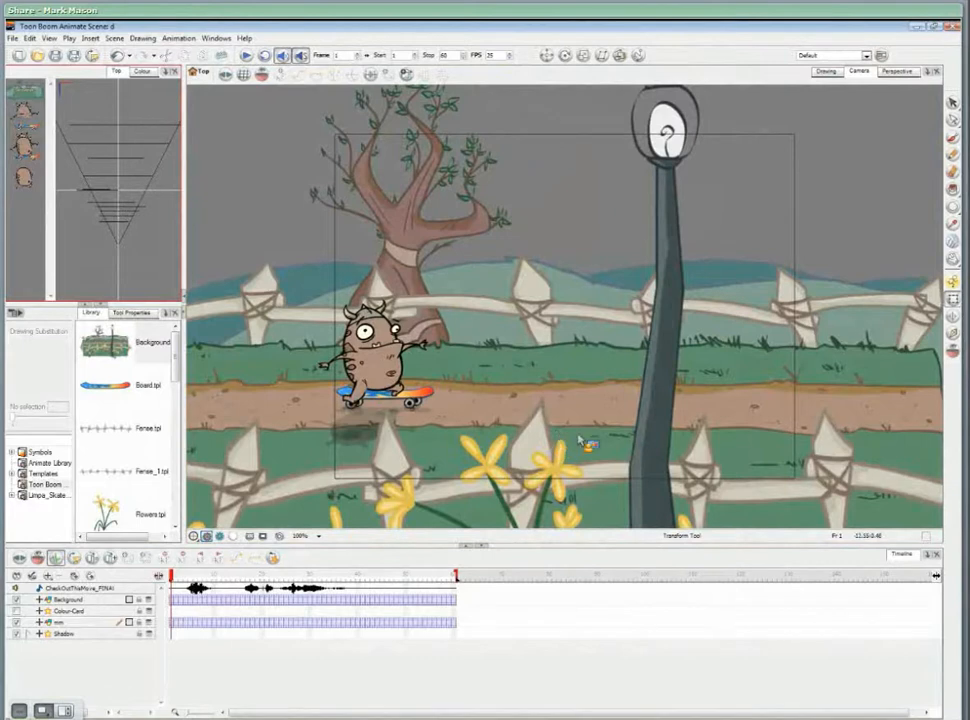
mouse_move(672, 448)
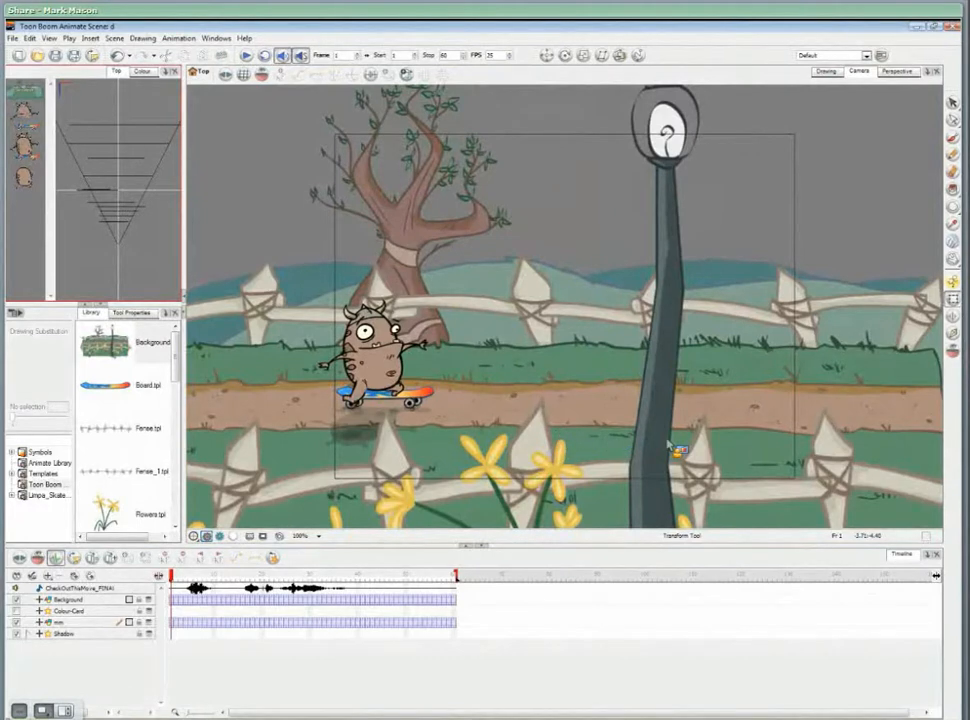
mouse_move(618, 368)
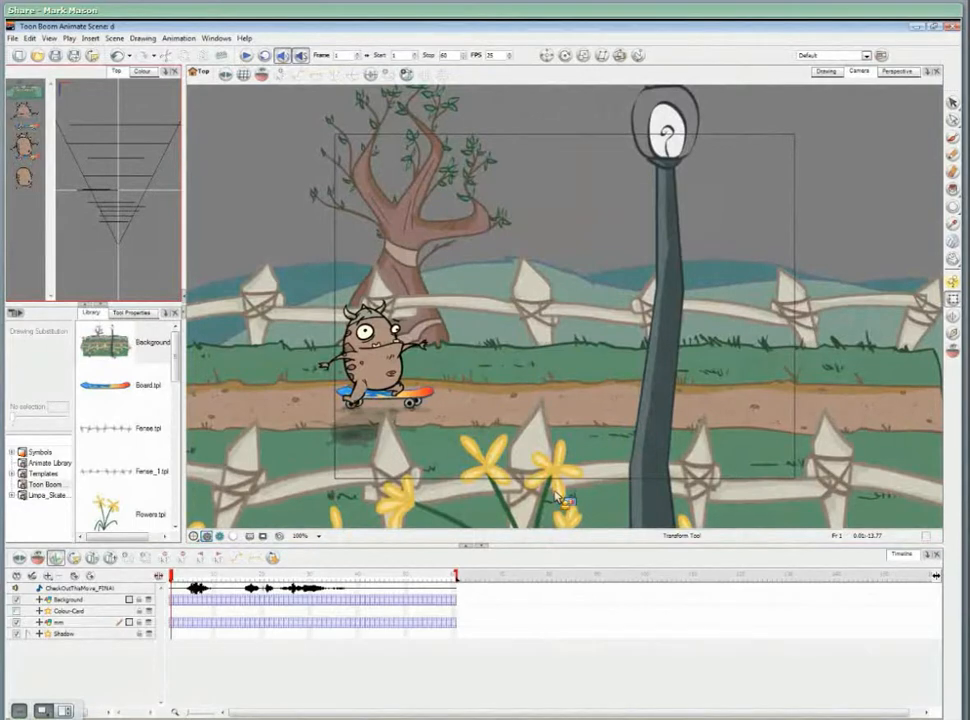
mouse_move(758, 130)
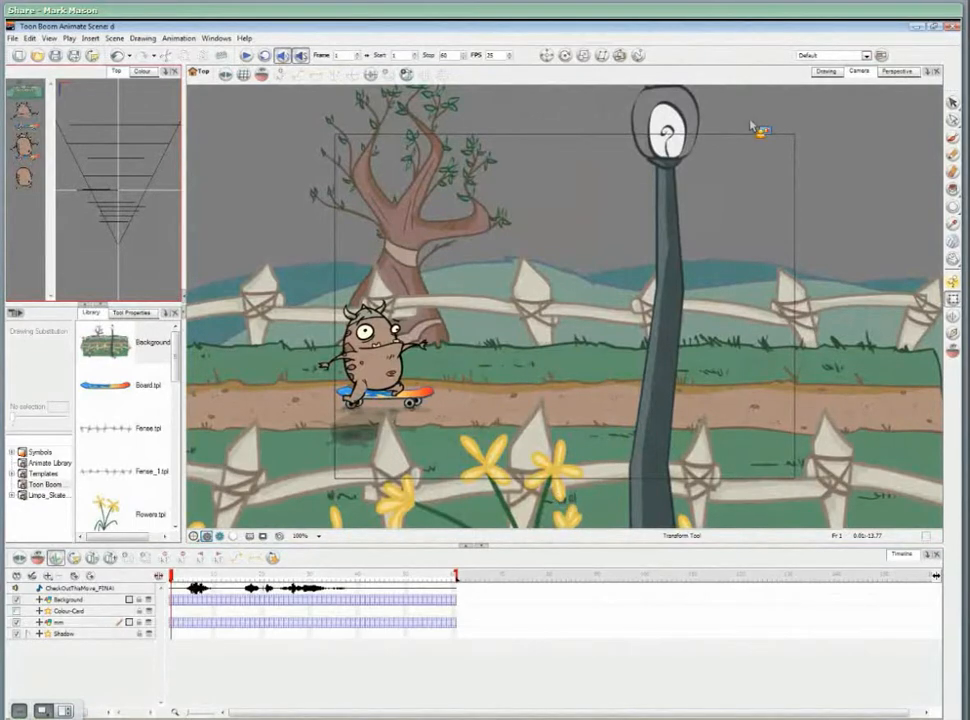
mouse_move(790, 368)
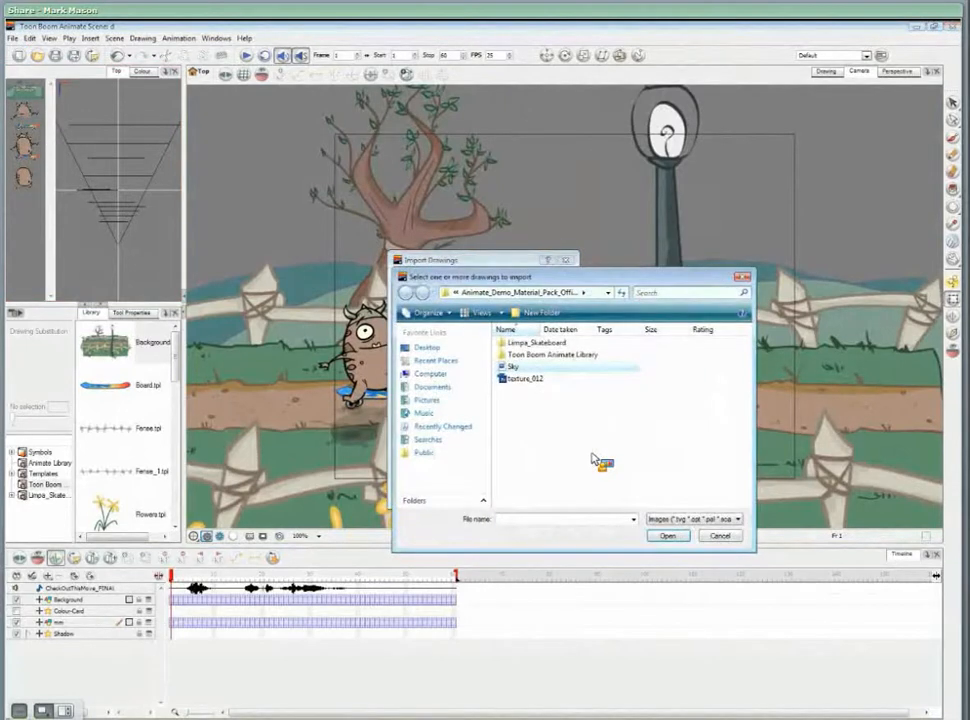
Import the sky image as a single new layer behind the set.
left_click(668, 536)
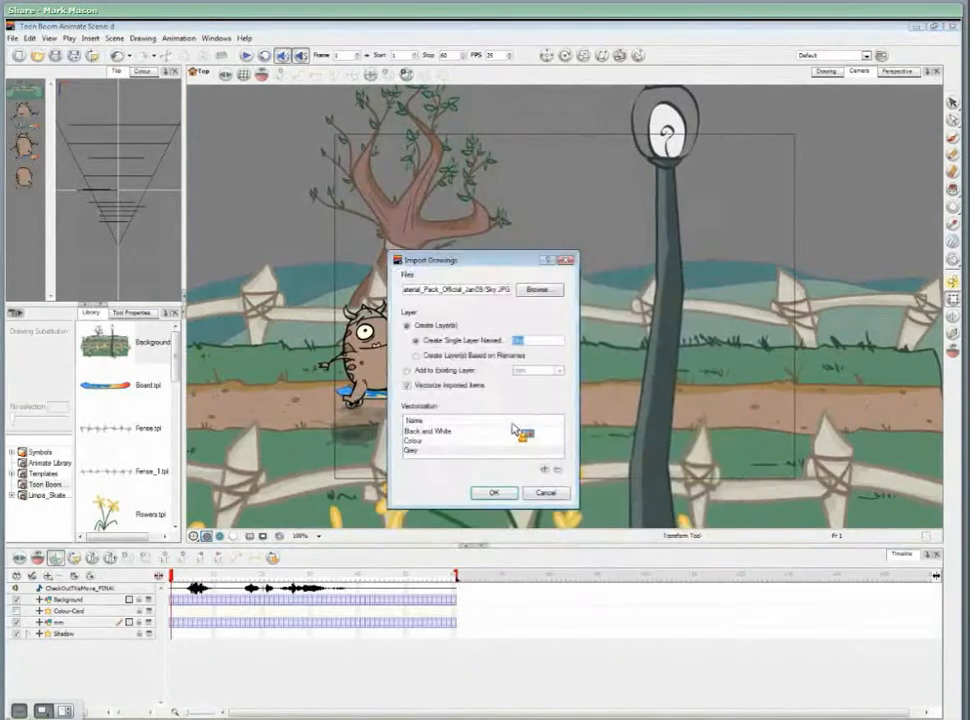
left_click(408, 384)
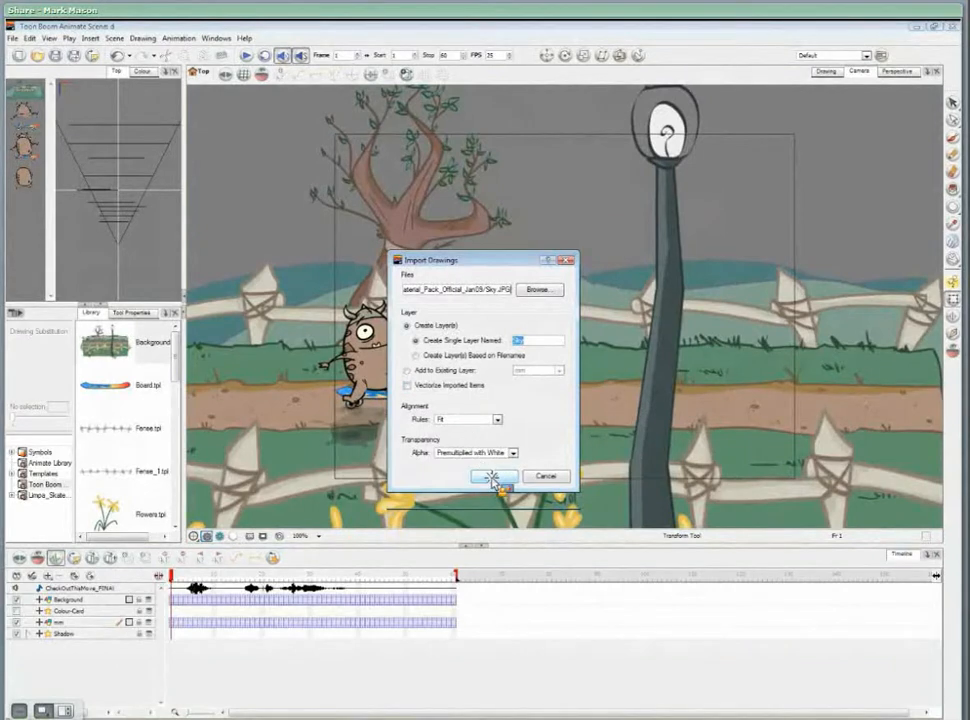
left_click(494, 476)
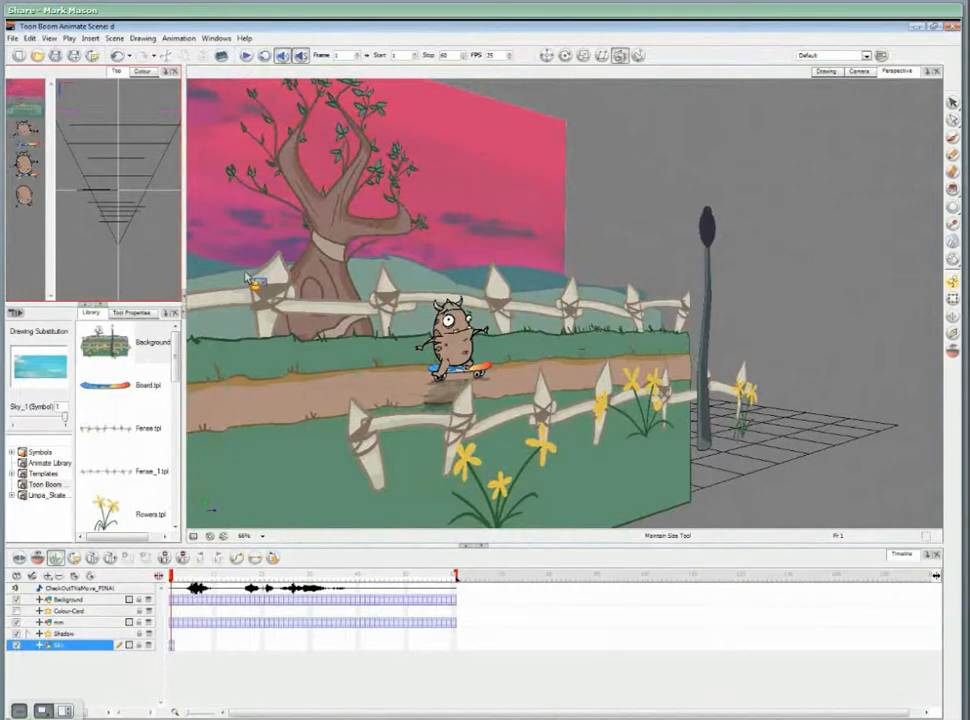
mouse_move(484, 264)
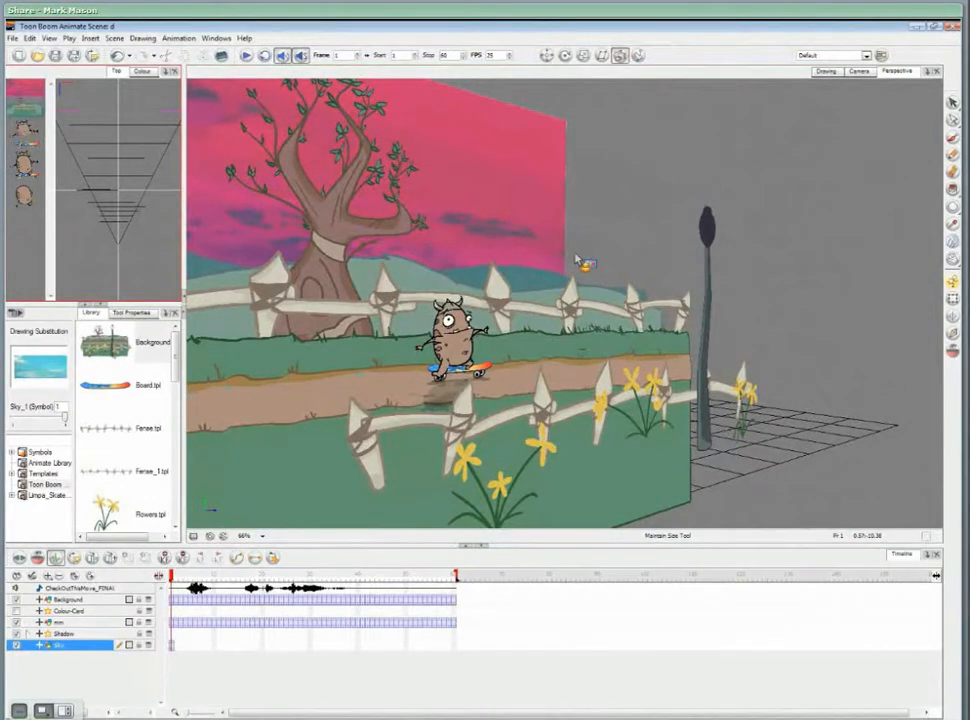
Return to the Camera view after pushing the sky layer back in Z.
left_click(204, 72)
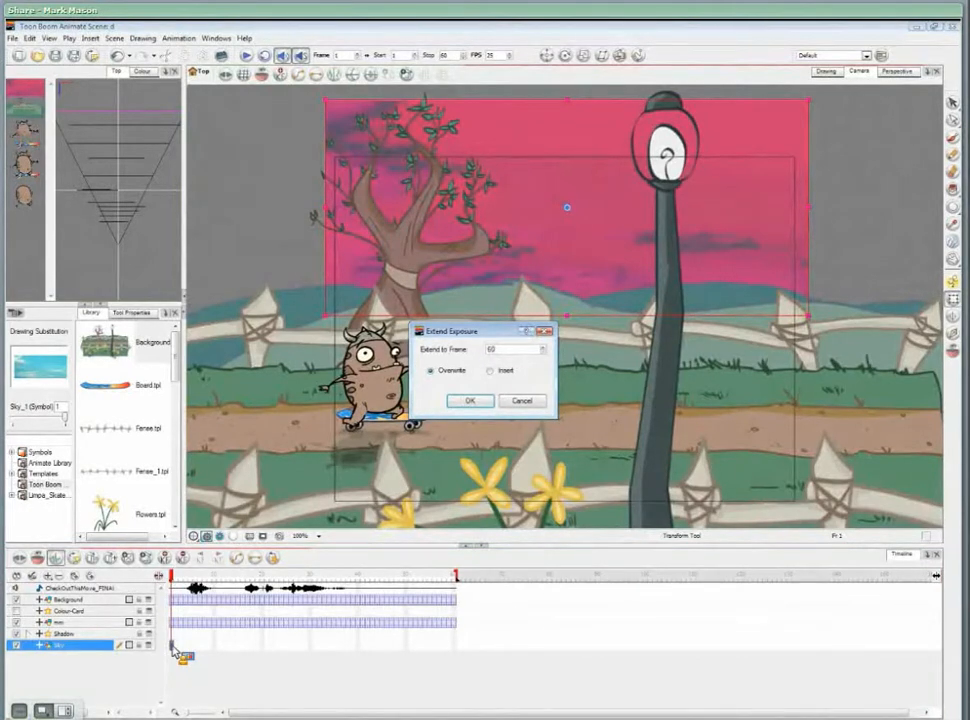
Extend the sky drawing's exposure to the last frame of the scene.
left_click(468, 400)
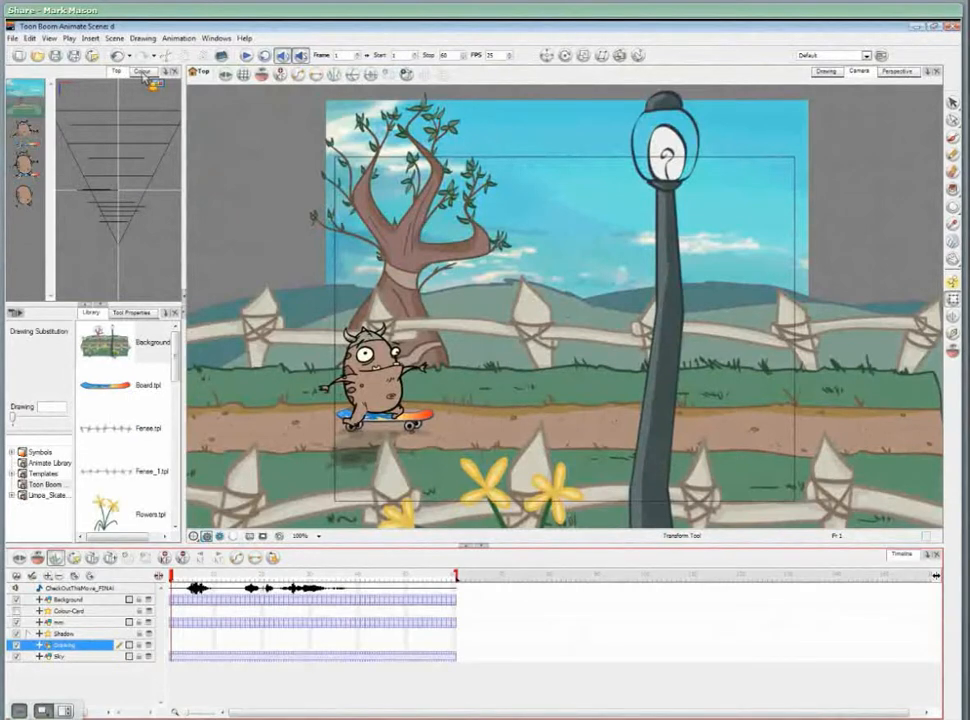
Sketch the cloud with the Brush, then fill the later cloud drawing white with Paint.
left_click(142, 72)
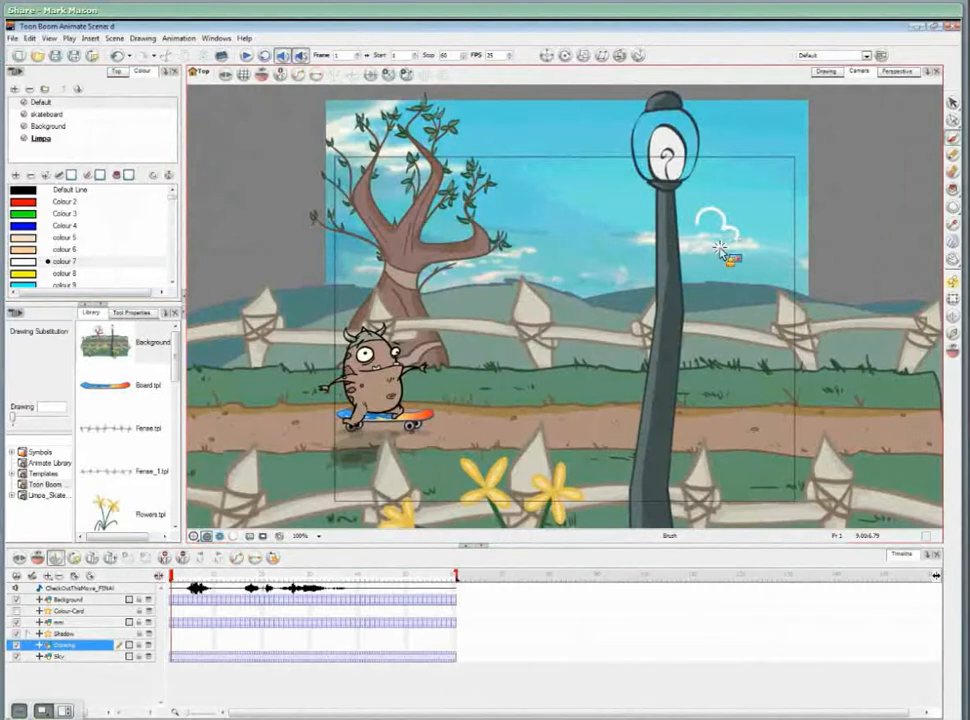
mouse_move(736, 270)
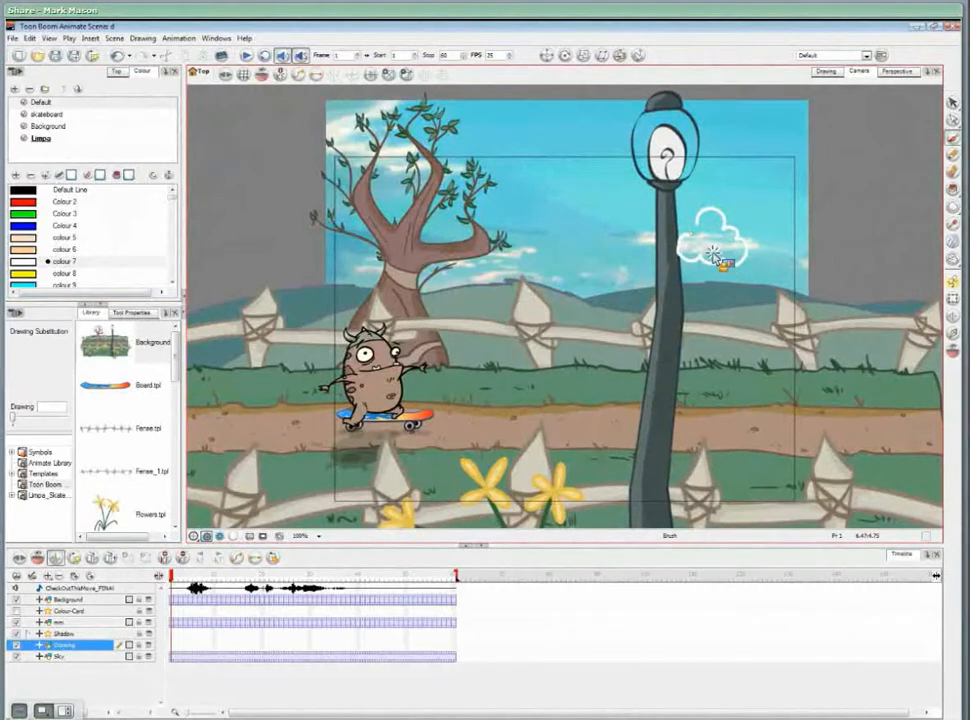
mouse_move(700, 228)
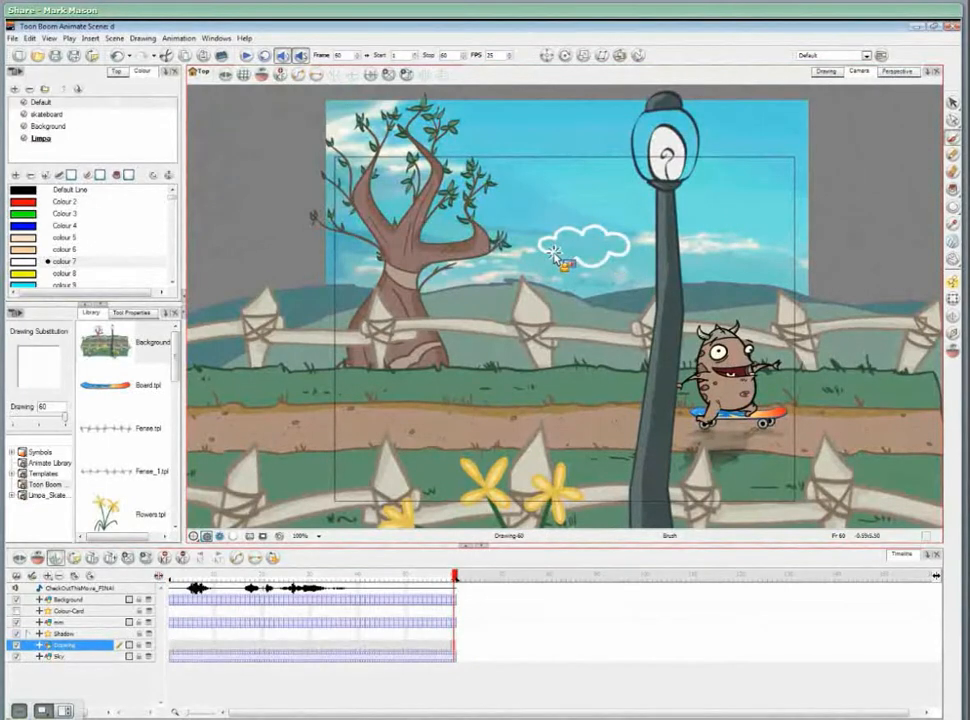
left_click(556, 252)
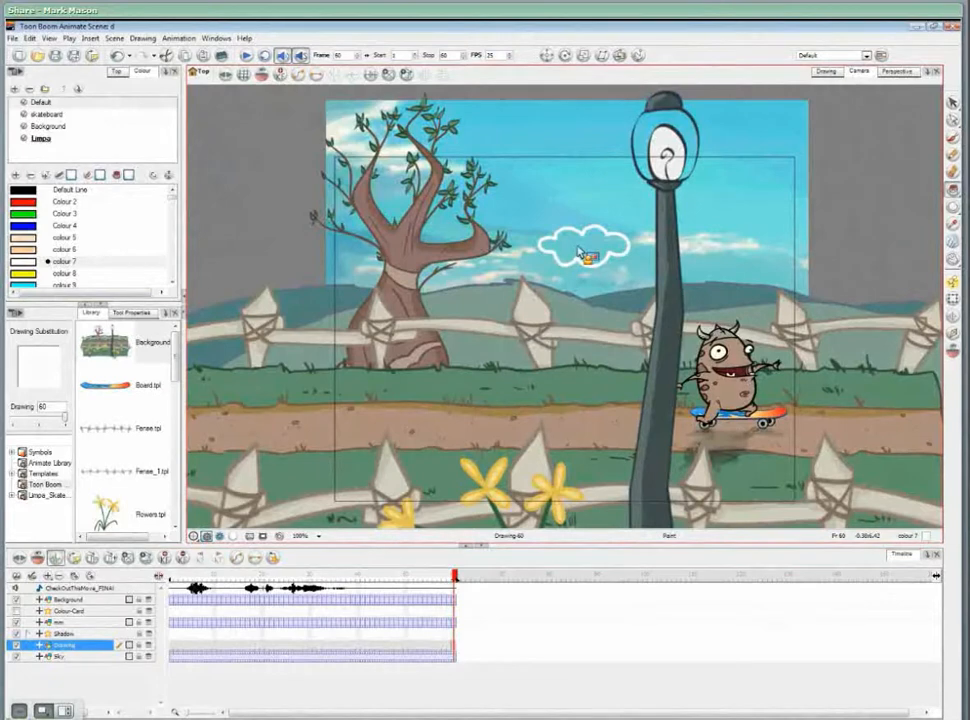
left_click(132, 312)
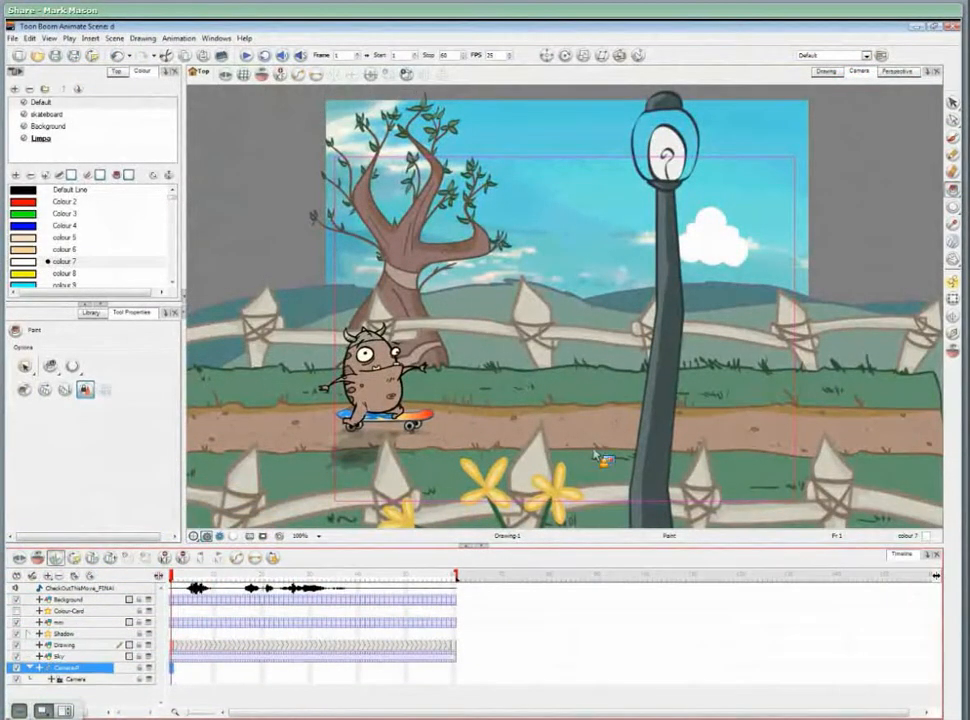
mouse_move(610, 456)
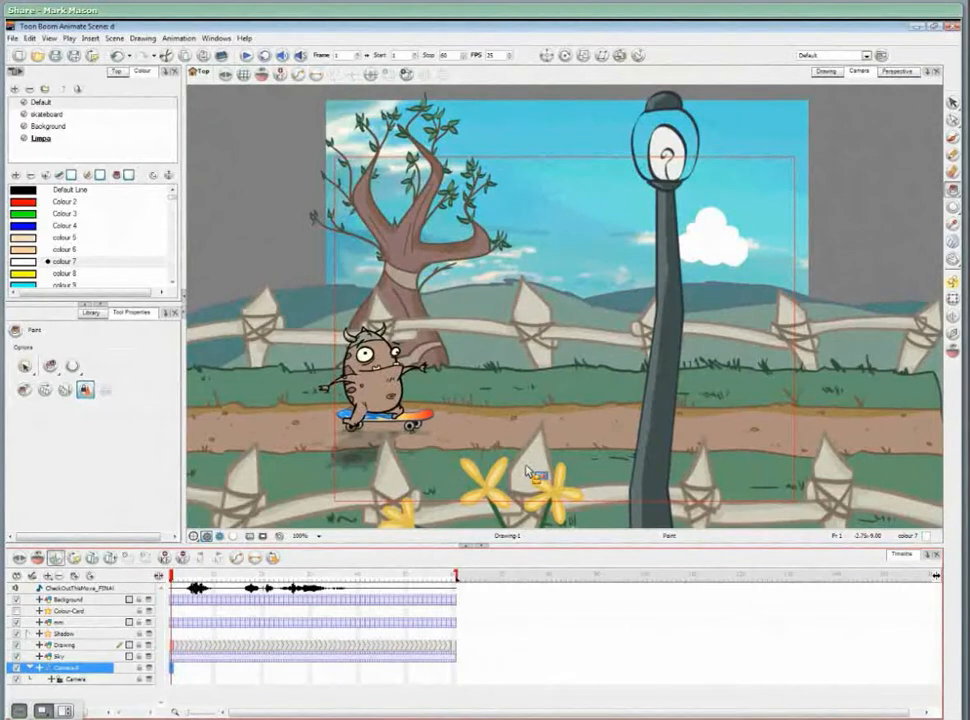
Add a camera layer to the timeline via Insert > Camera.
left_click(952, 284)
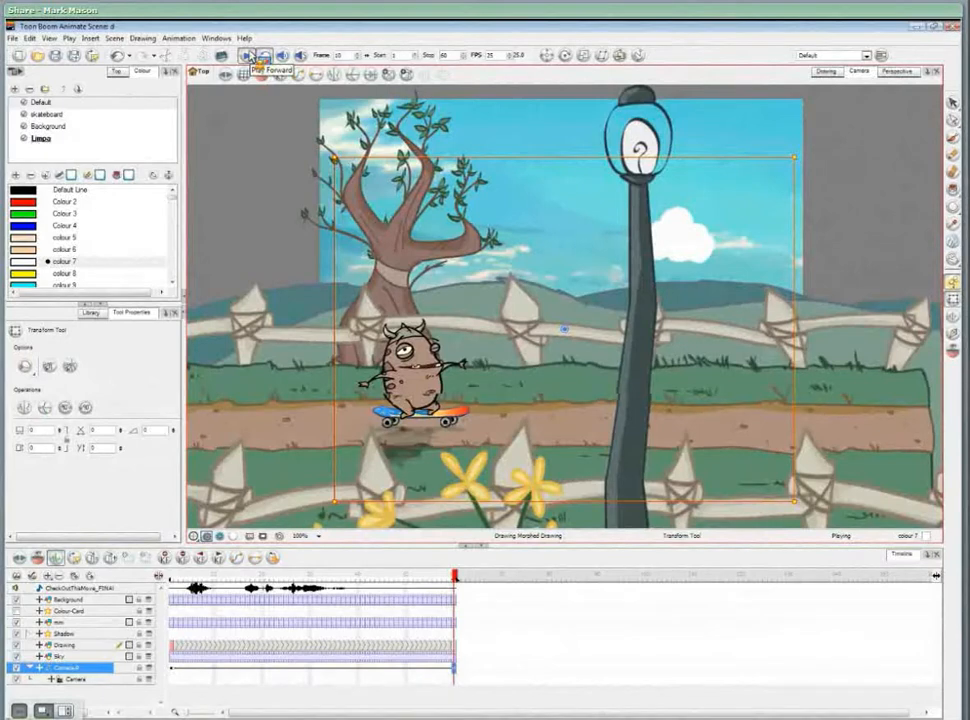
Shape an ease-in/ease-out S curve for the camera's Position Velocity and close the editor.
left_click(246, 56)
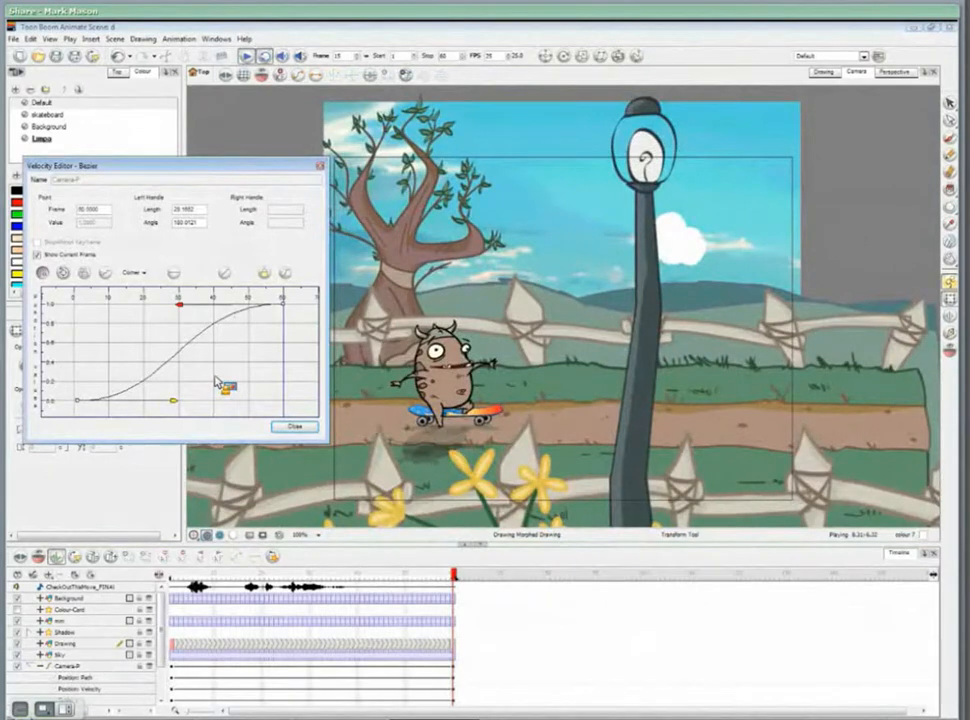
left_click(296, 426)
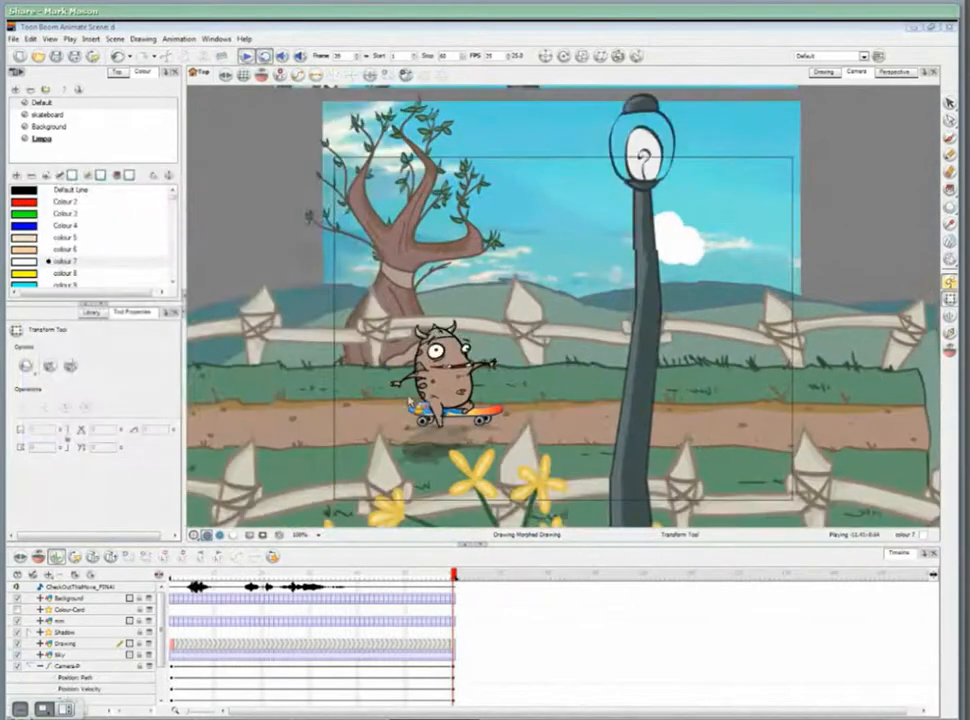